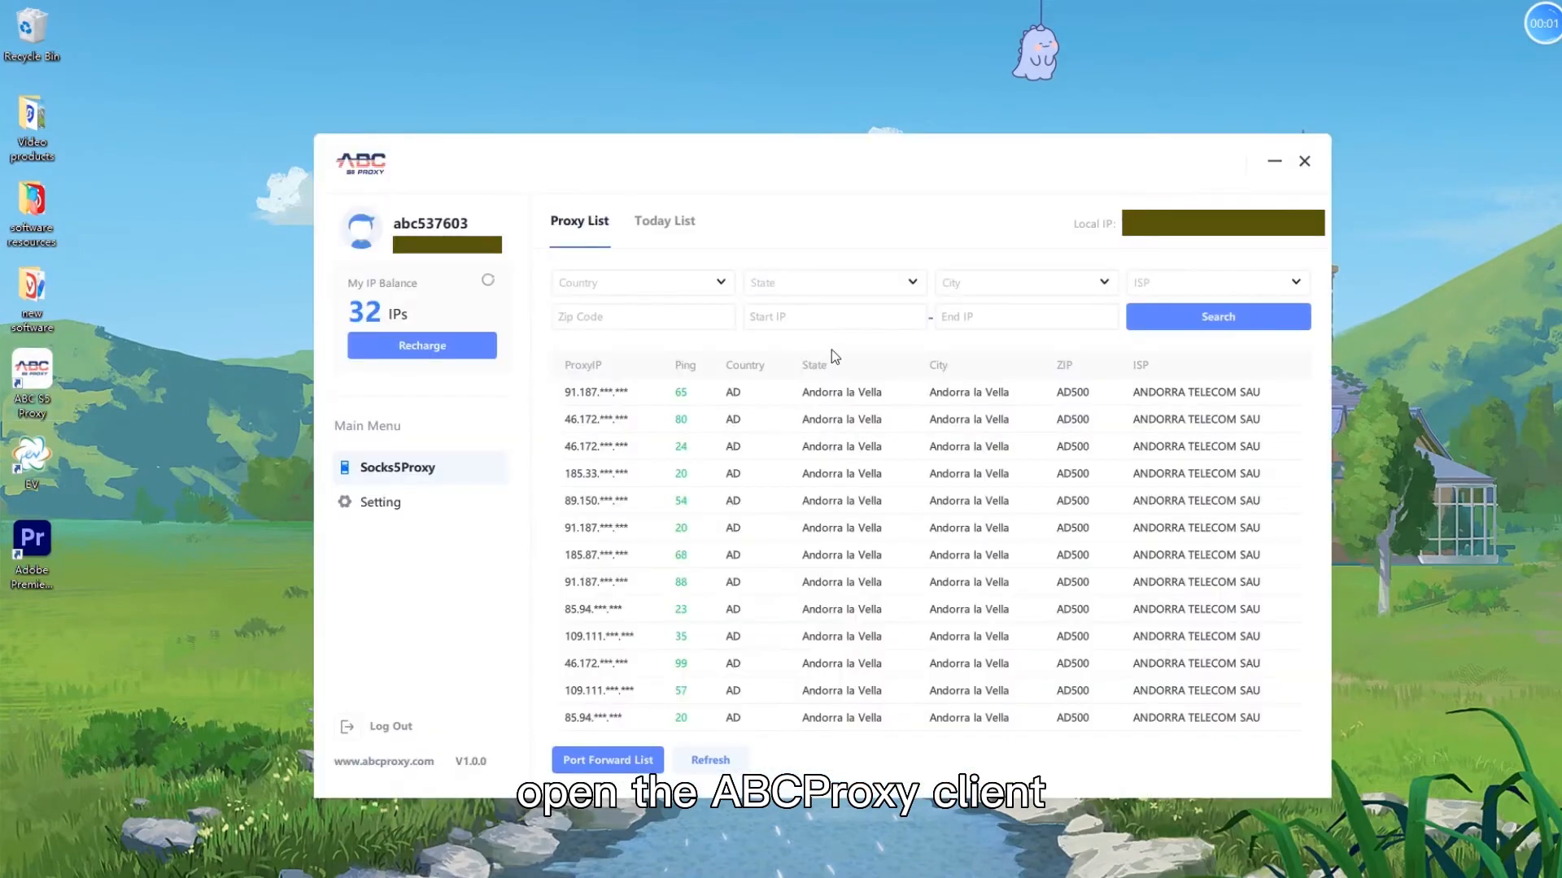
Search AD / Andorra la Vella proxies, bind one, and view today's list on port 40009.
left_click(641, 282)
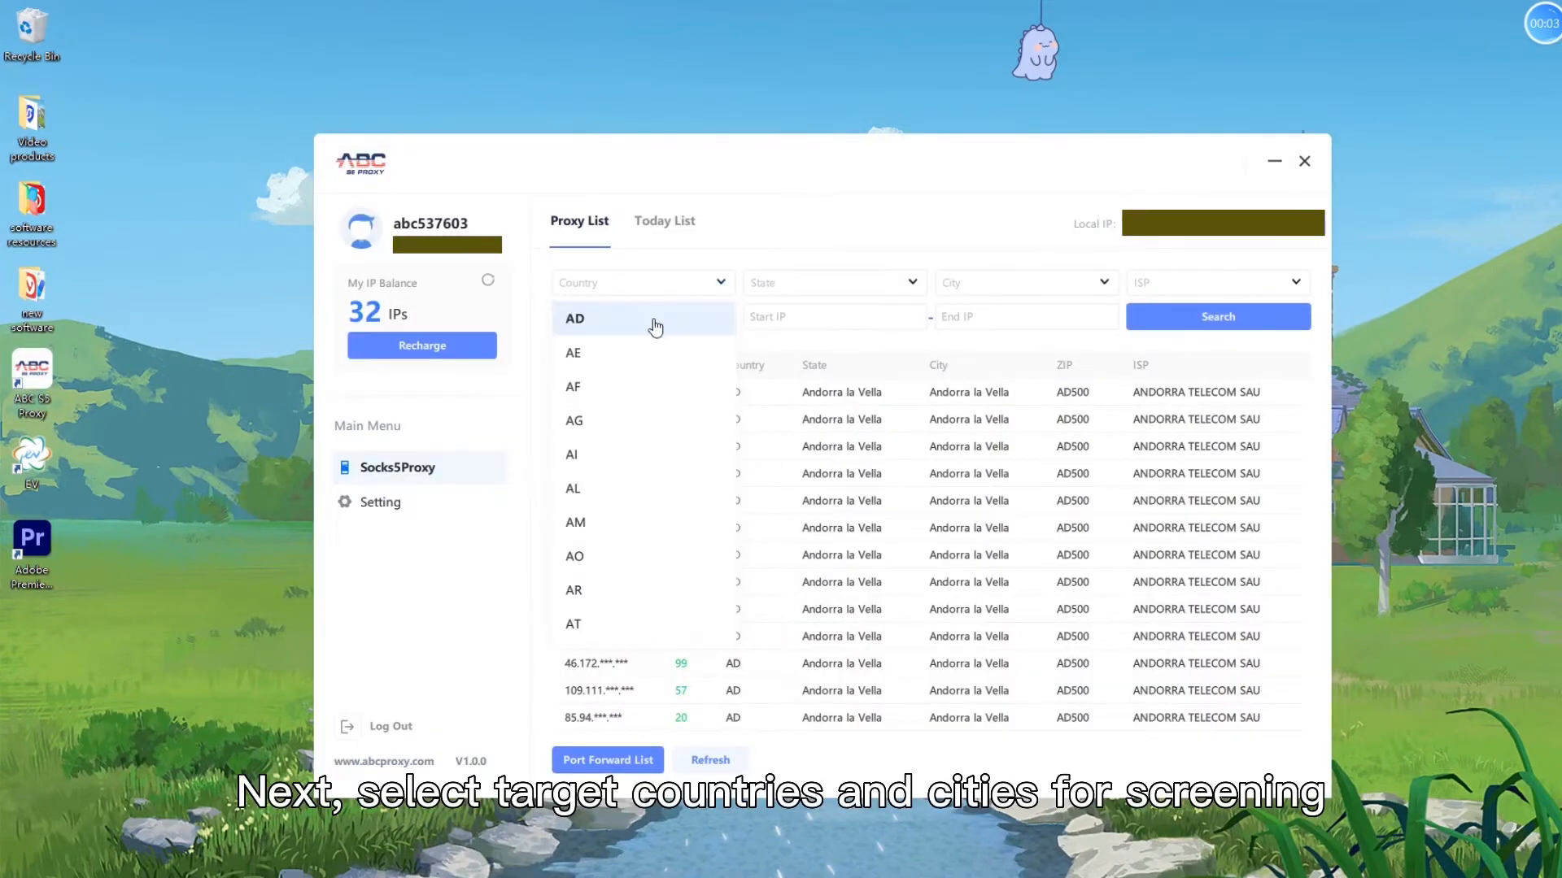
left_click(575, 318)
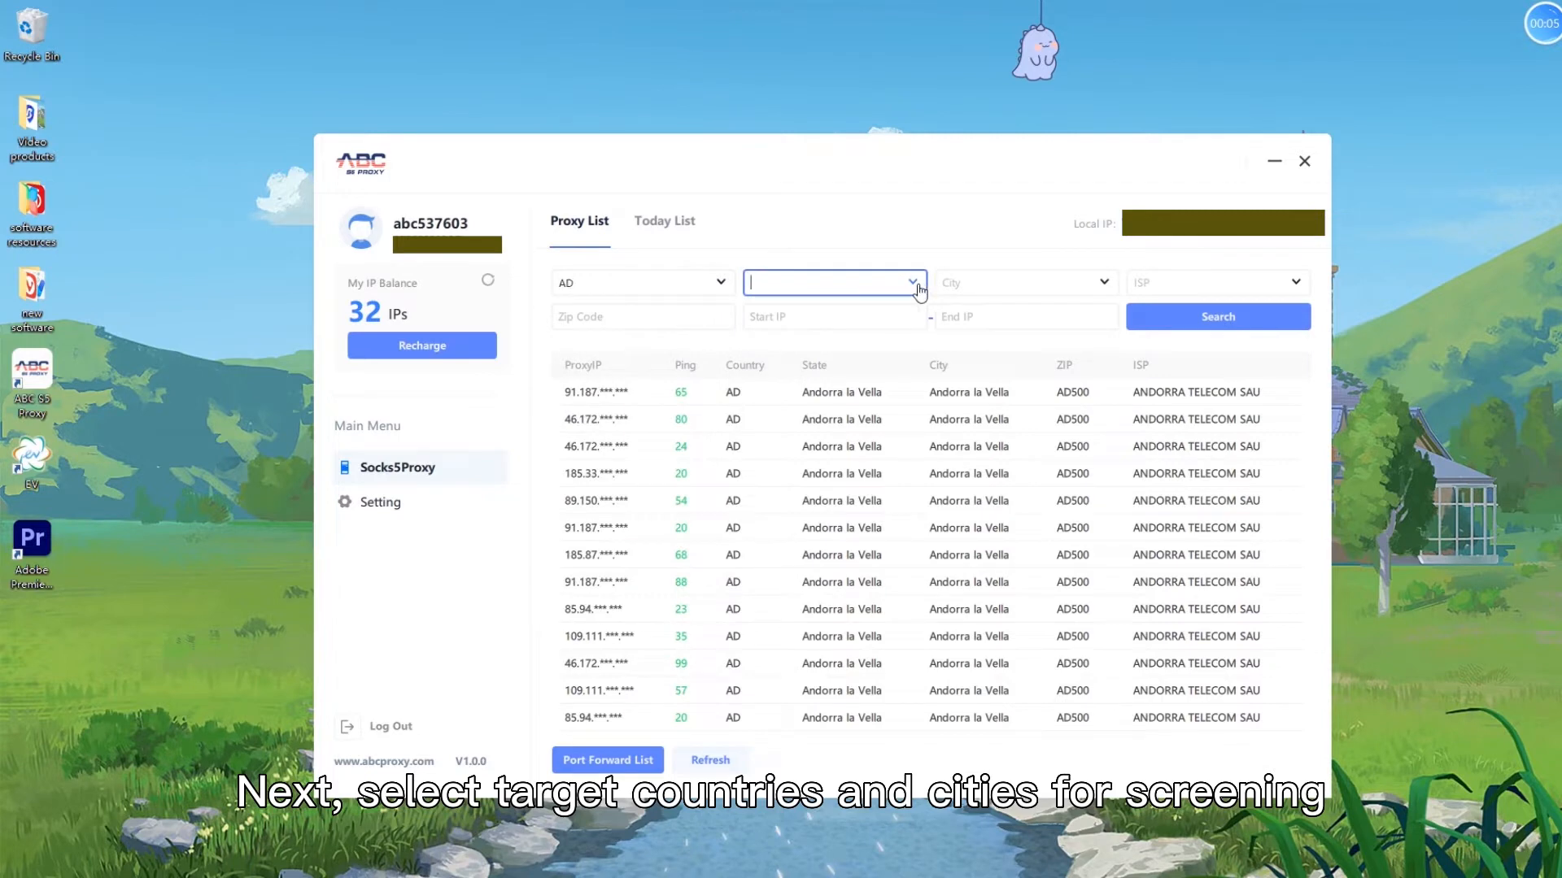
left_click(831, 283)
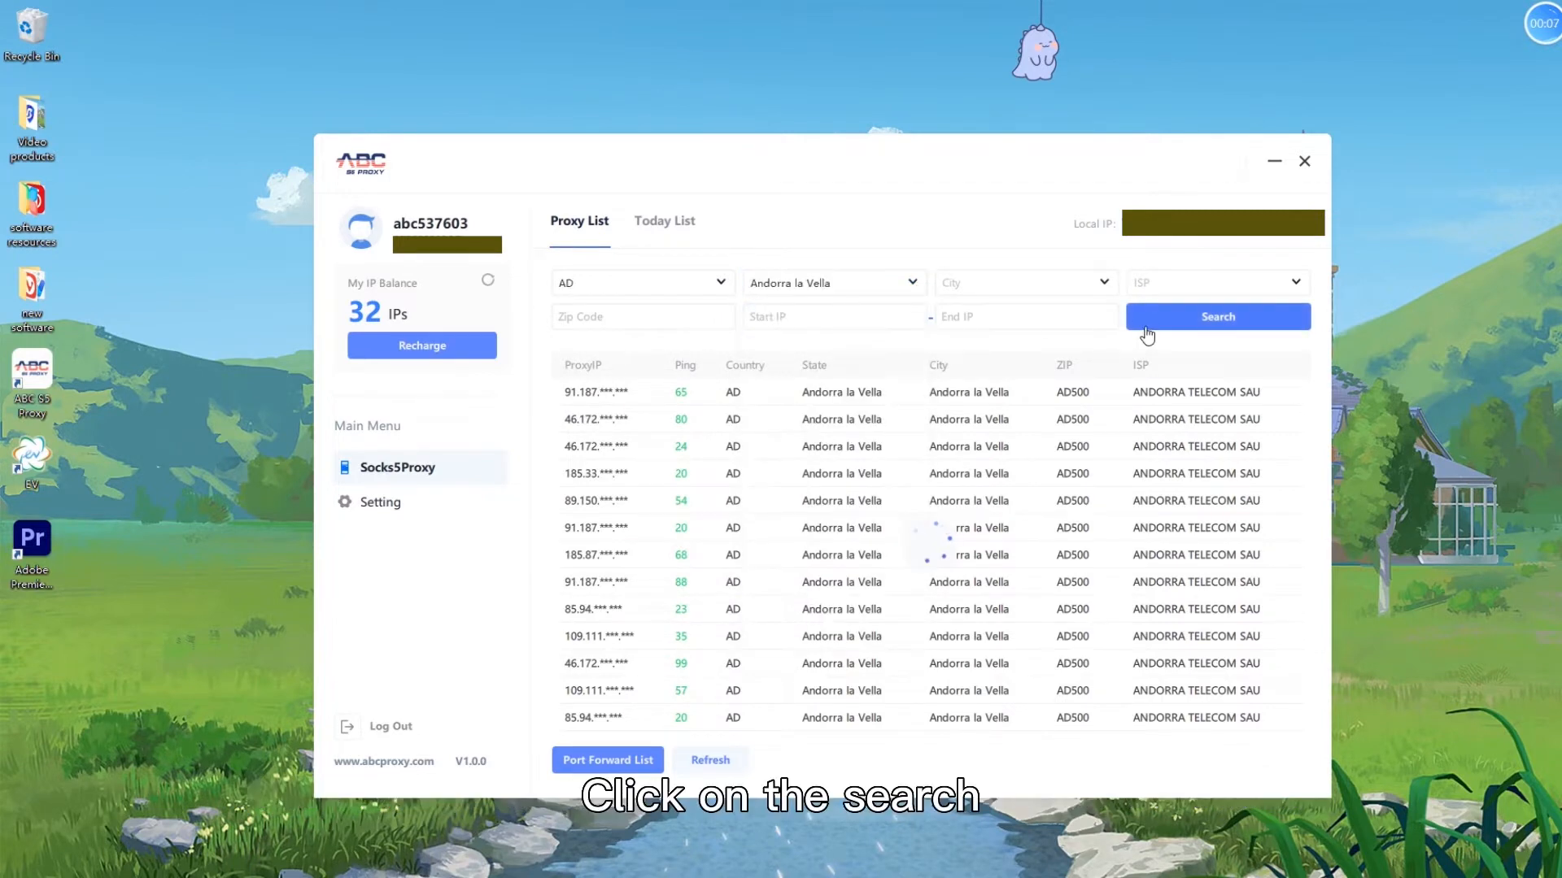
left_click(1217, 315)
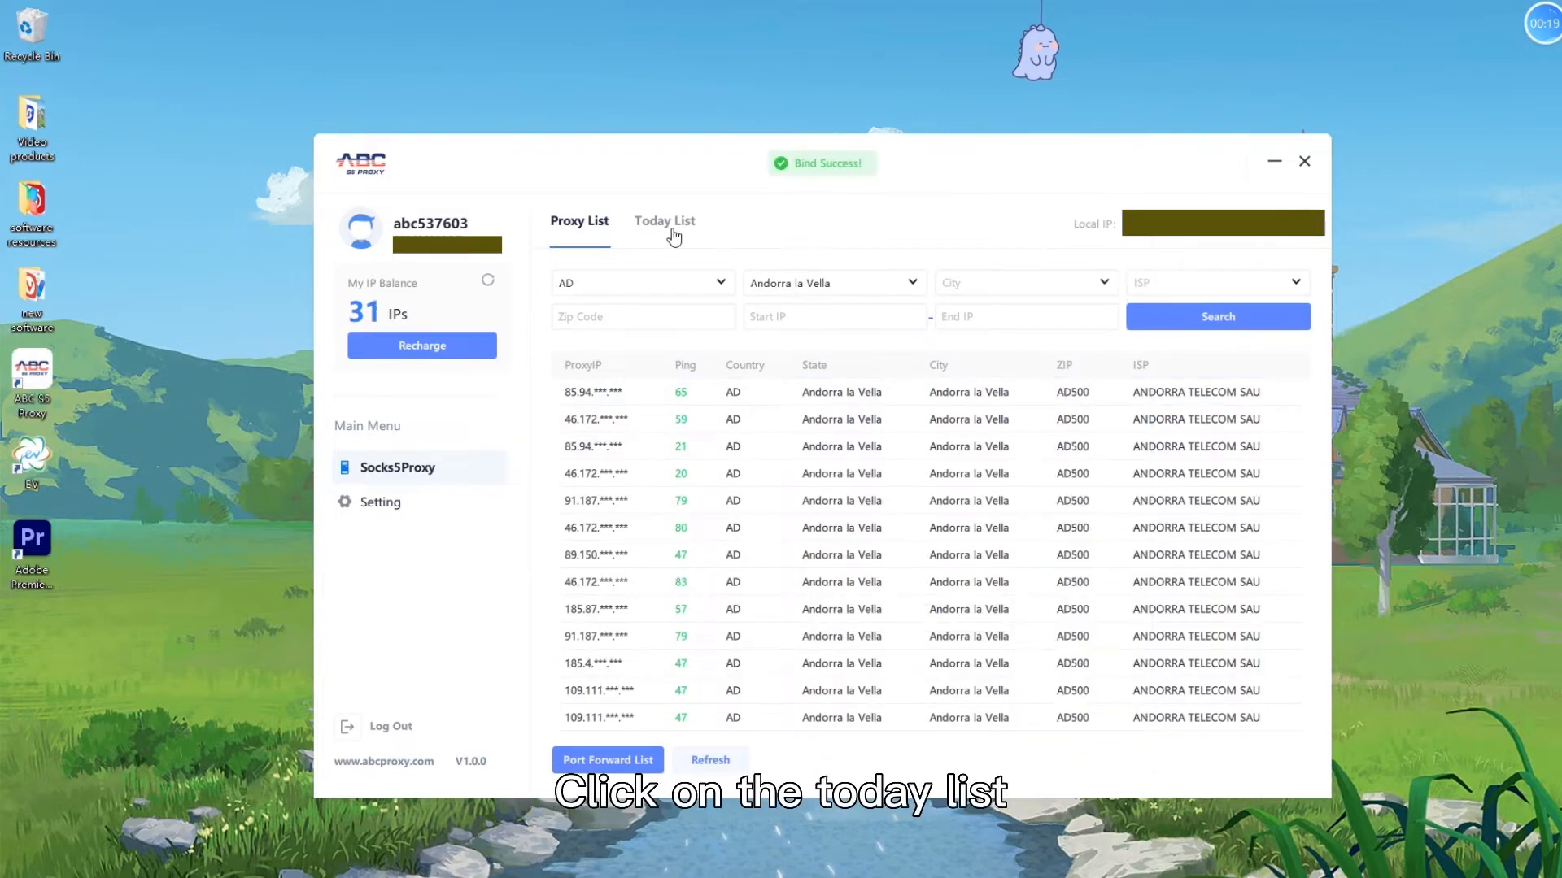
left_click(665, 220)
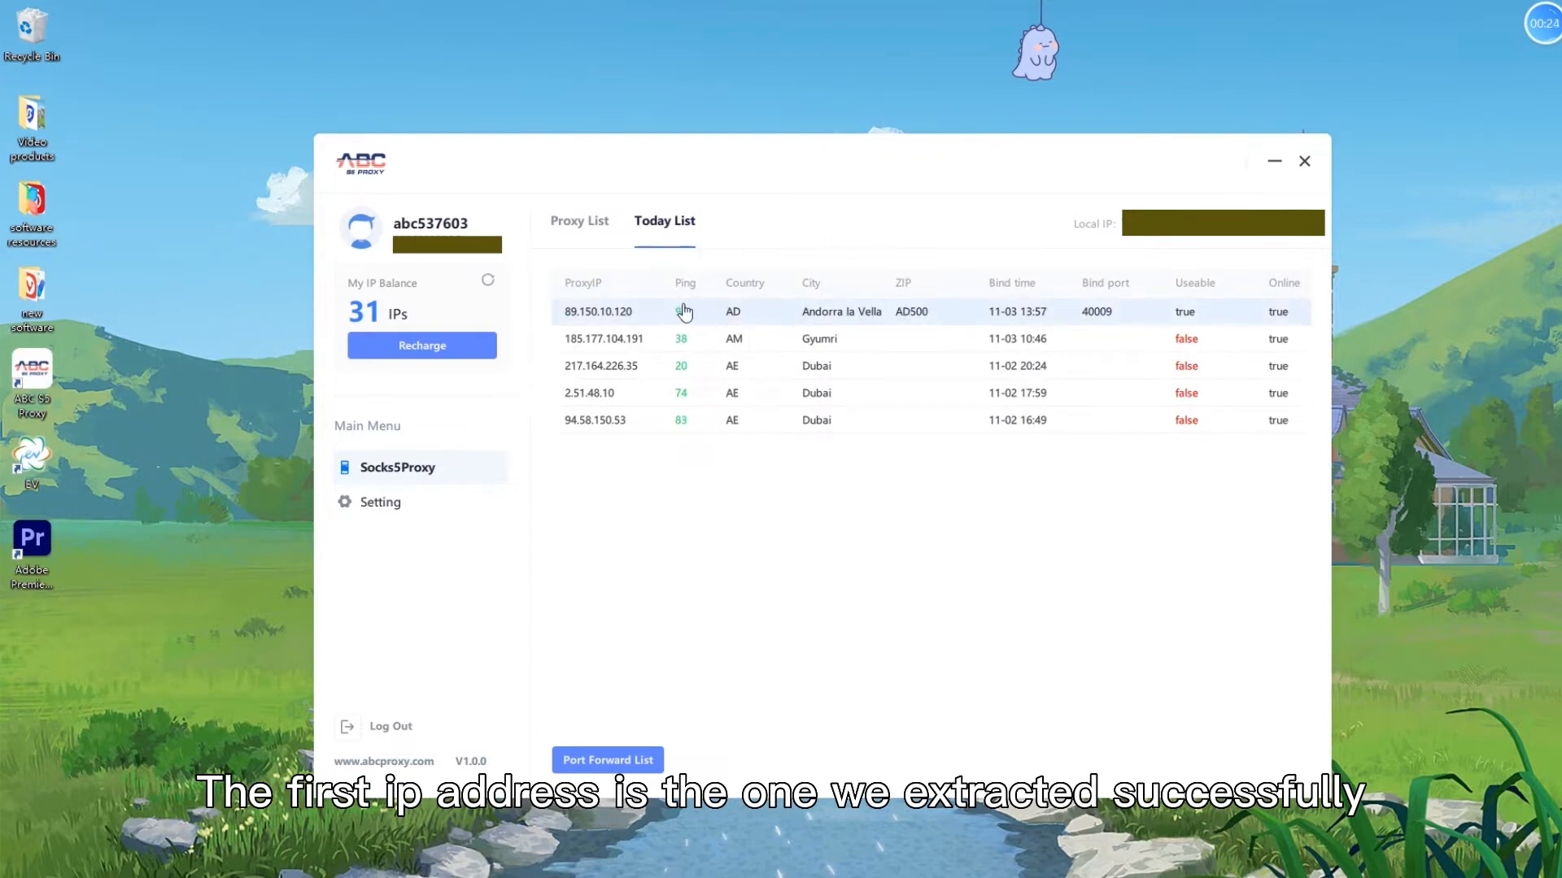
mouse_move(1026, 320)
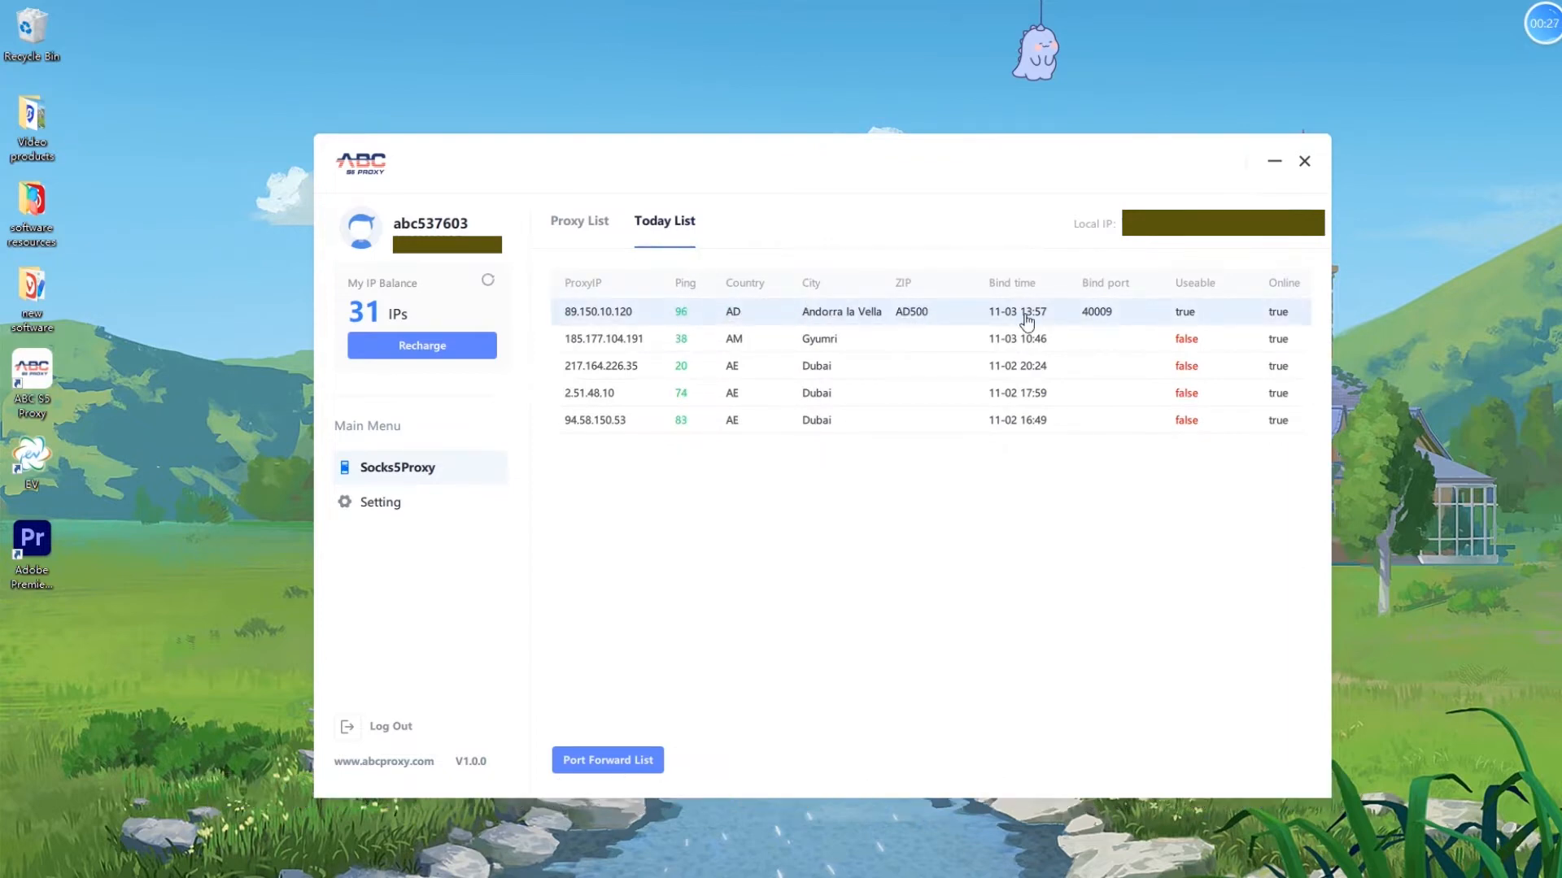
Copy the 10.3.2.185:40009 forward from the Port Forward List.
left_click(606, 760)
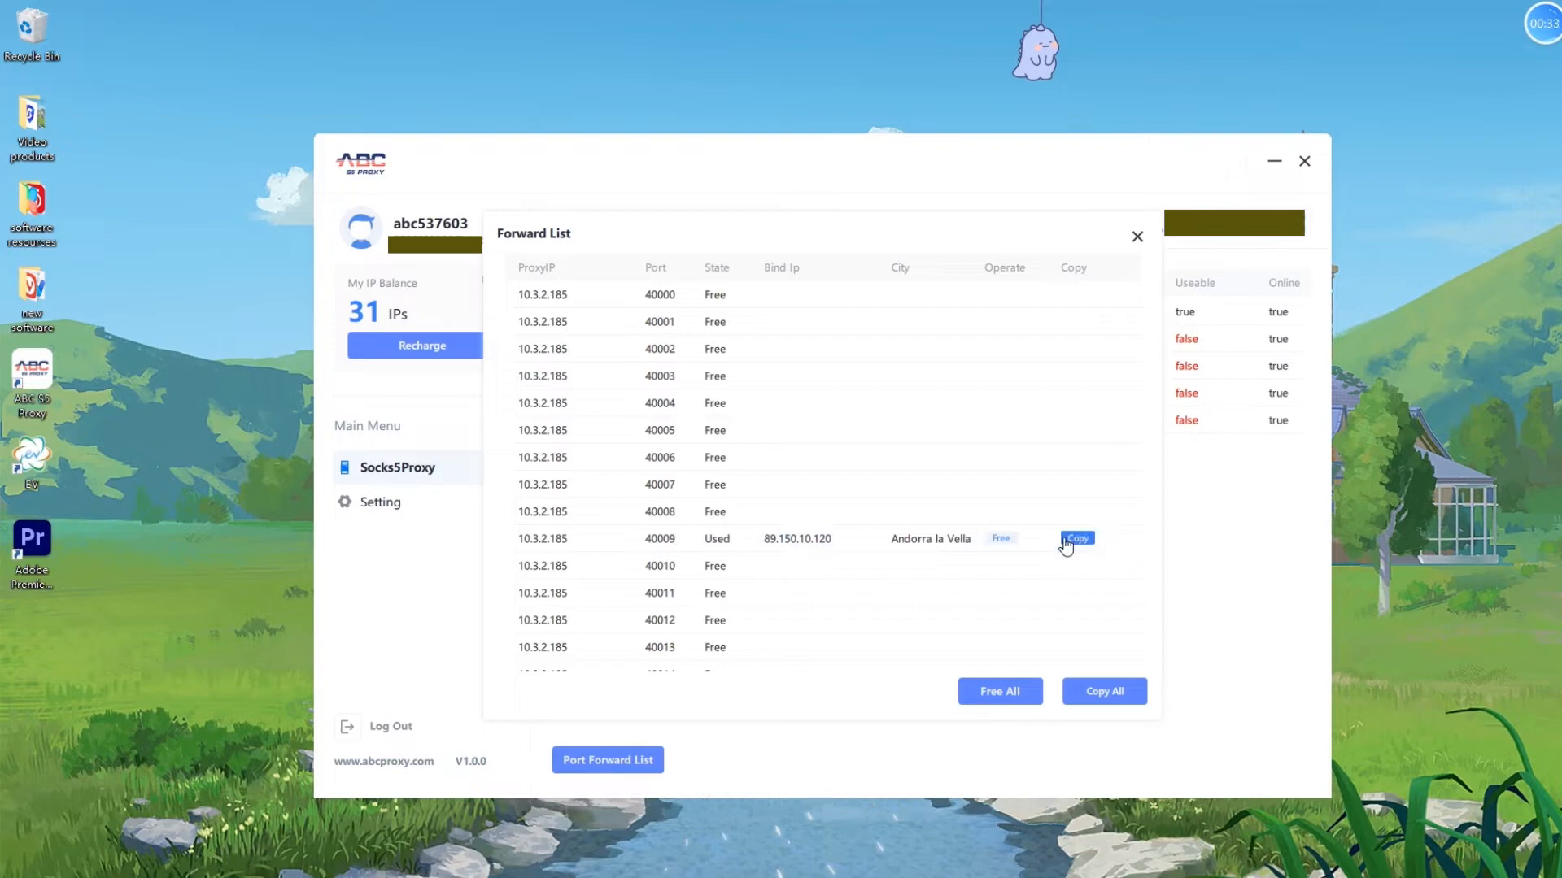
left_click(1076, 539)
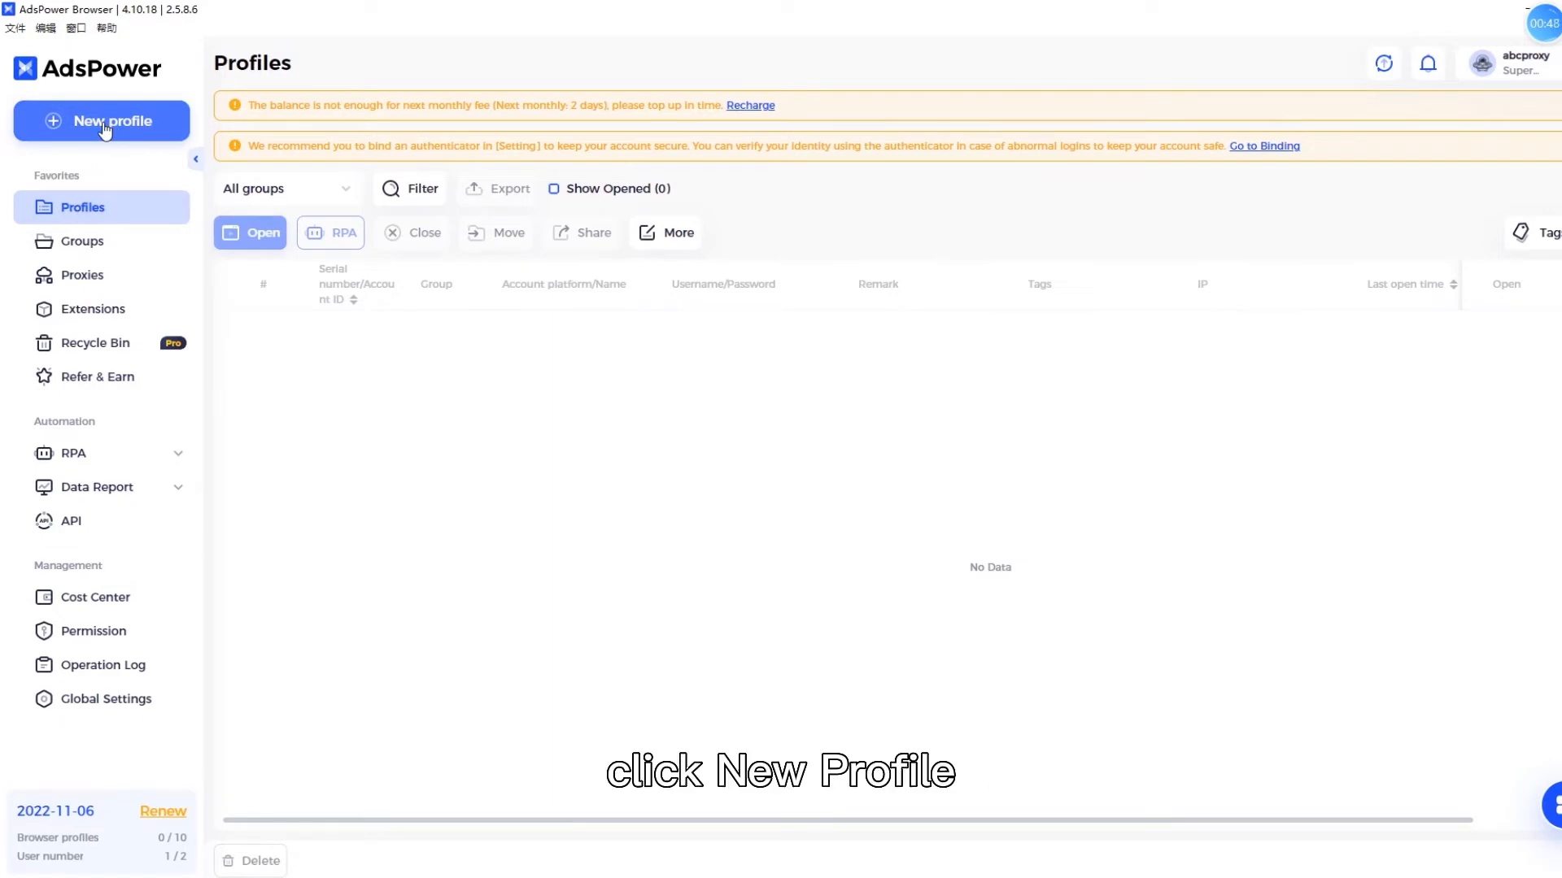
Create a new AdsPower profile named ABC and scroll down to the Proxy section.
left_click(101, 120)
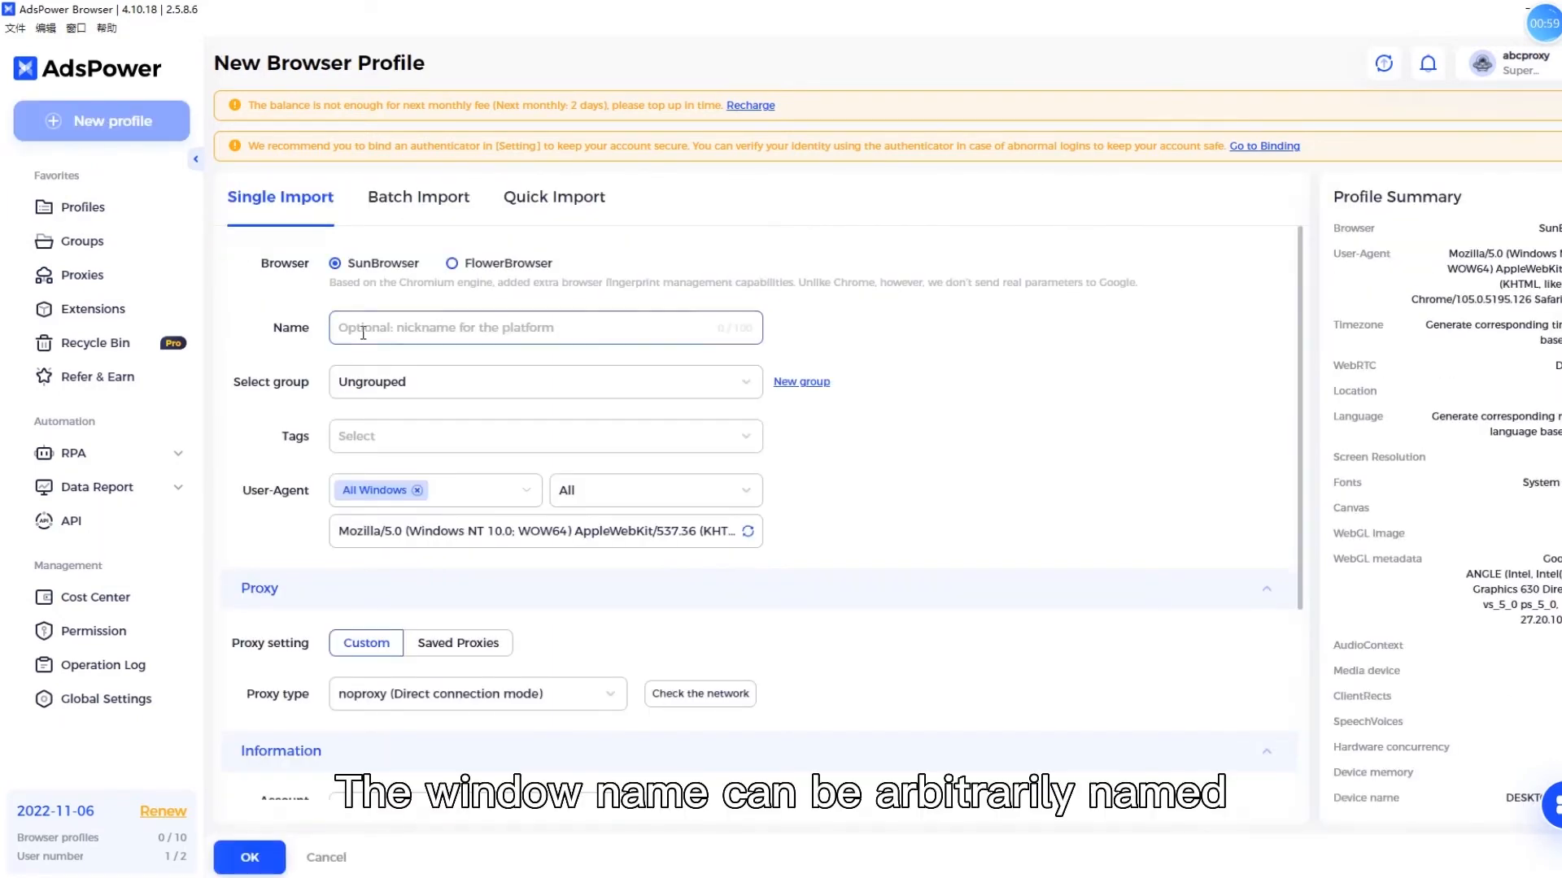
type("ABC")
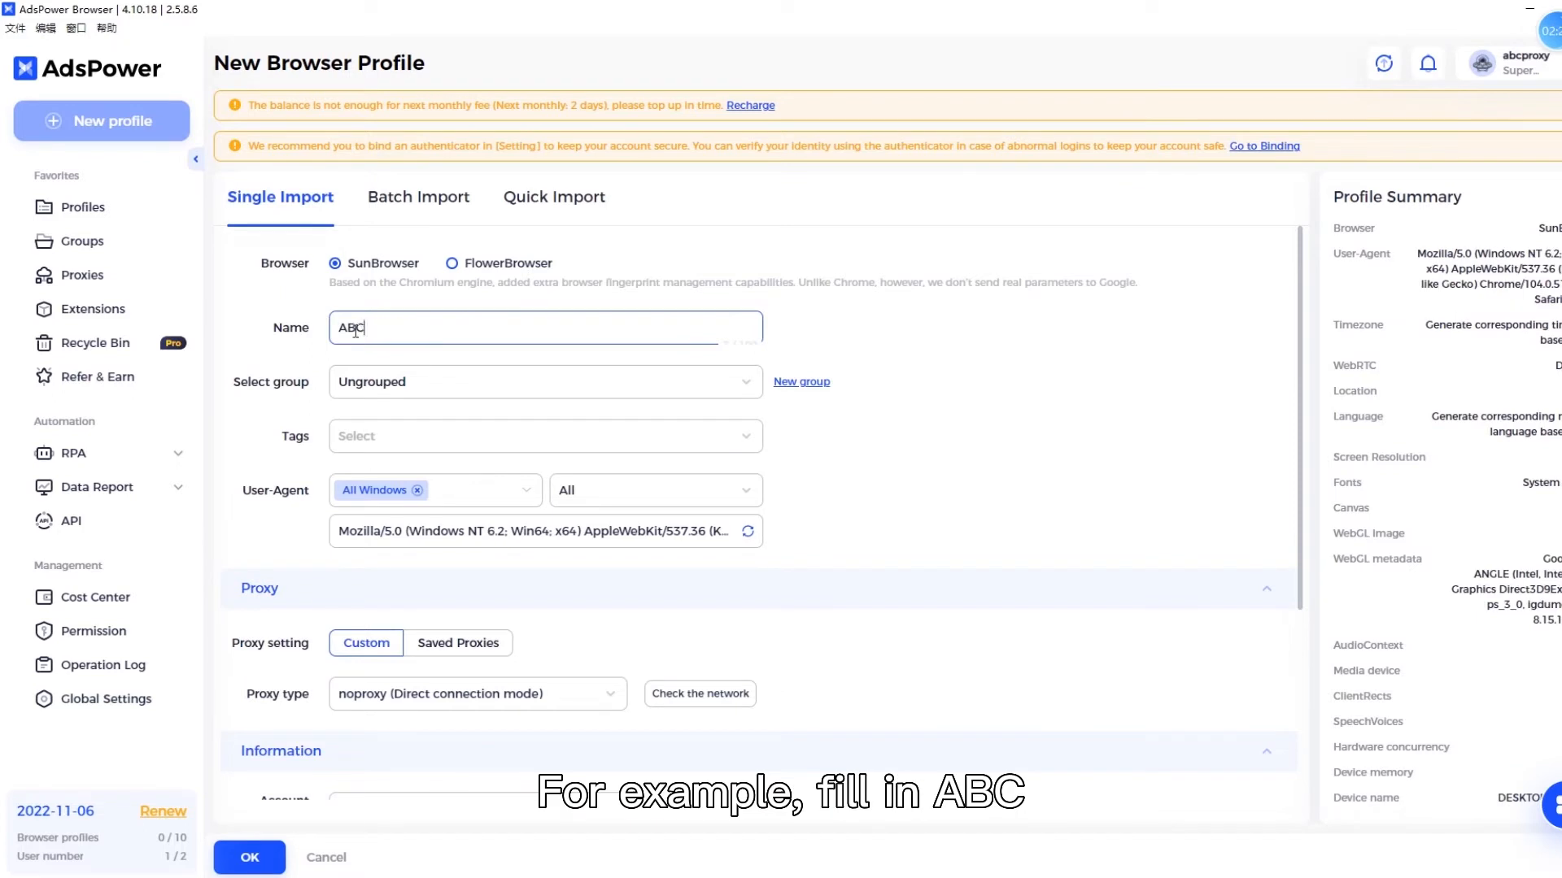
scroll("down", 3)
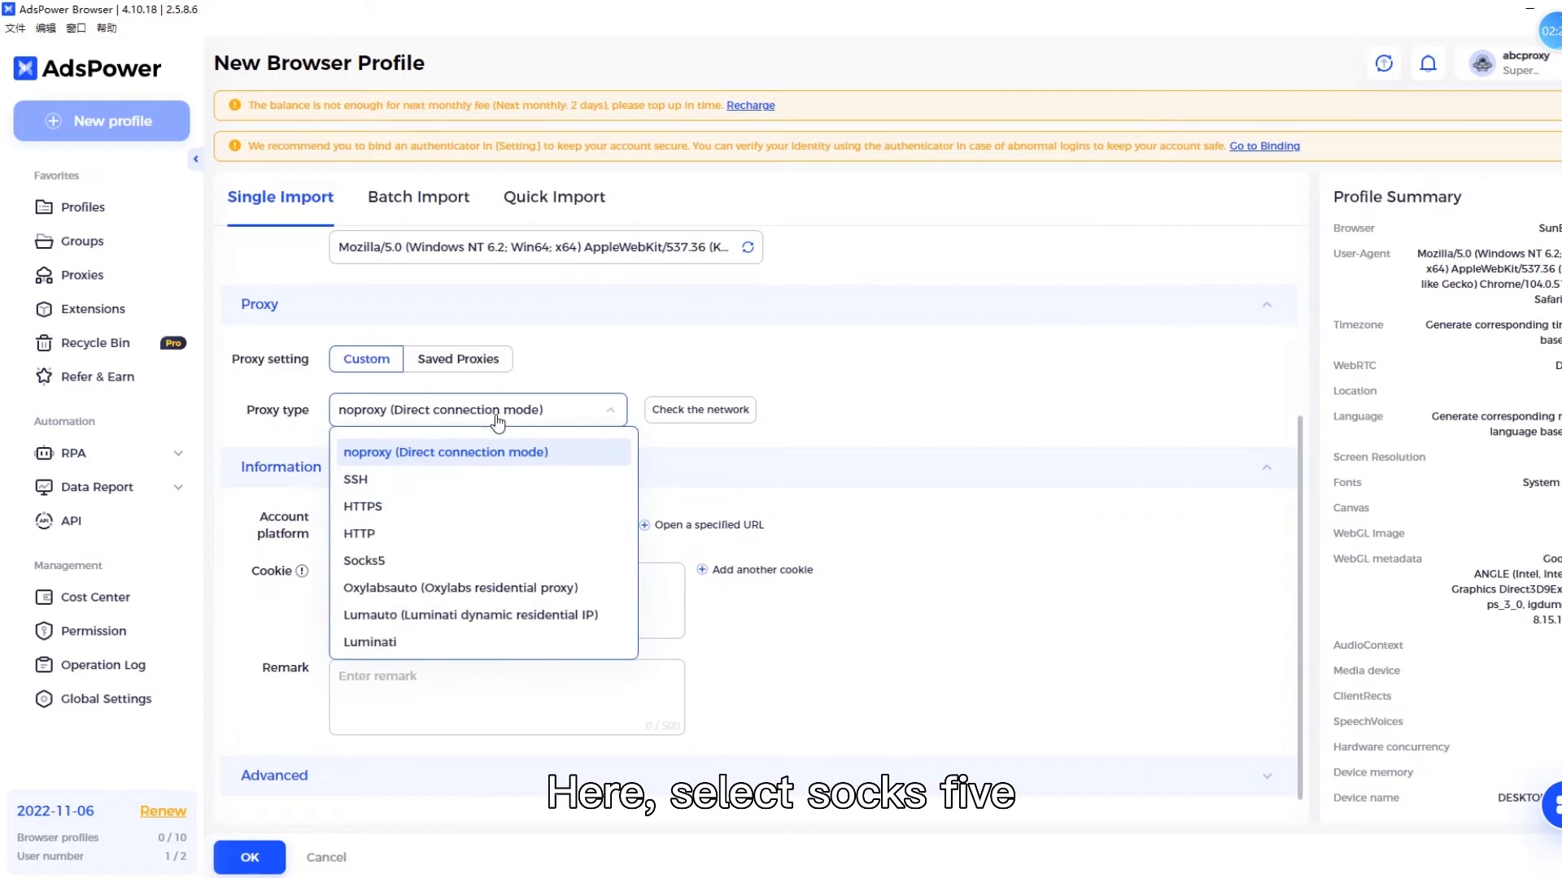
Set a Socks5 proxy at 10.3.2.185 port 40009 and pass Check Proxy.
left_click(364, 561)
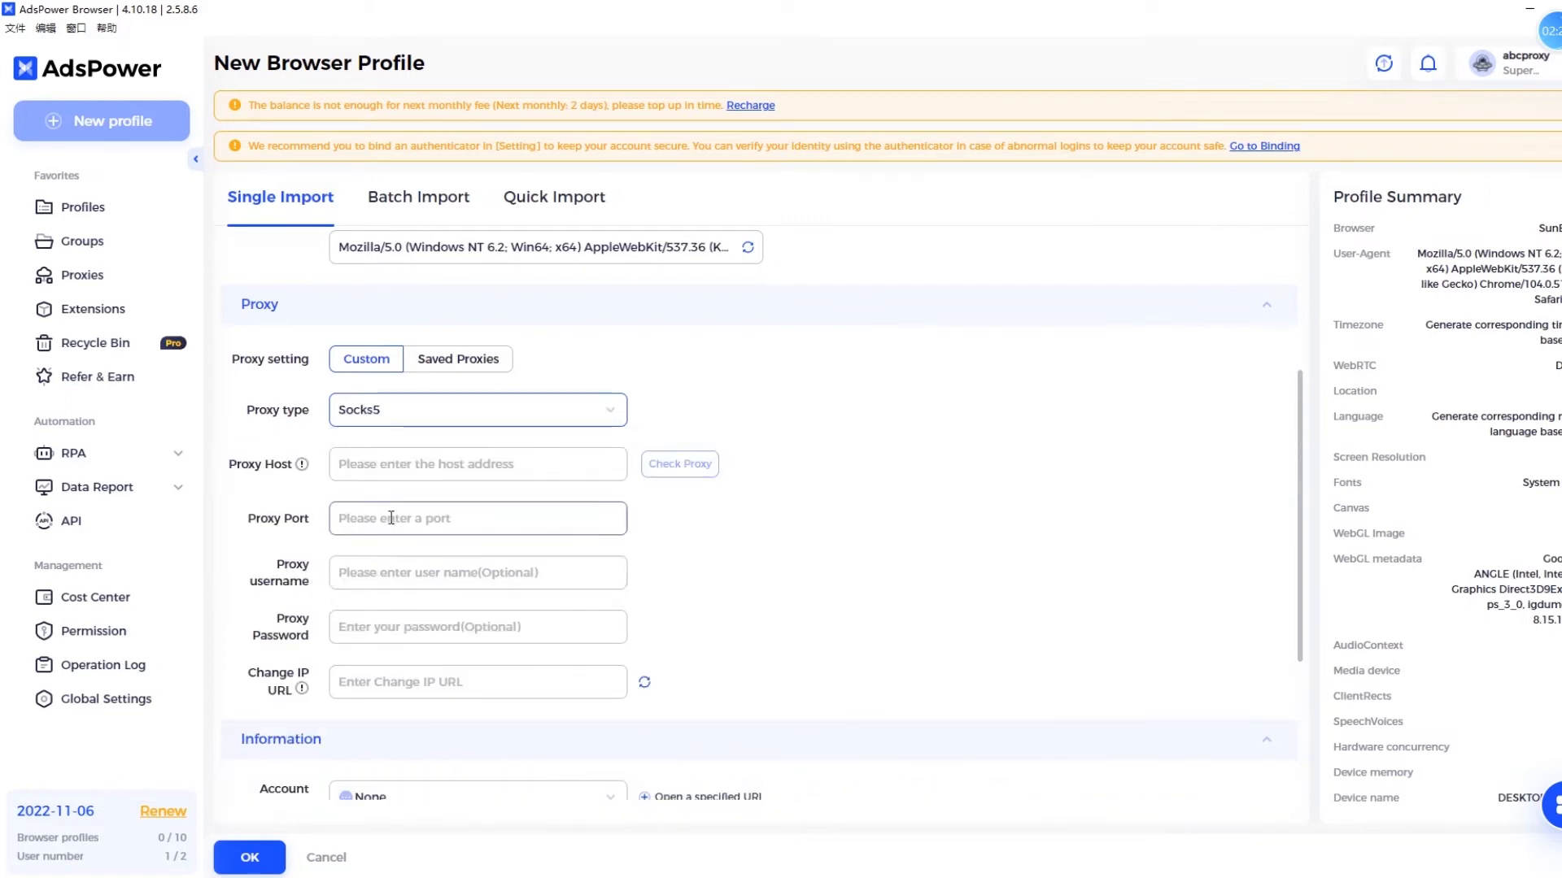
left_click(478, 465)
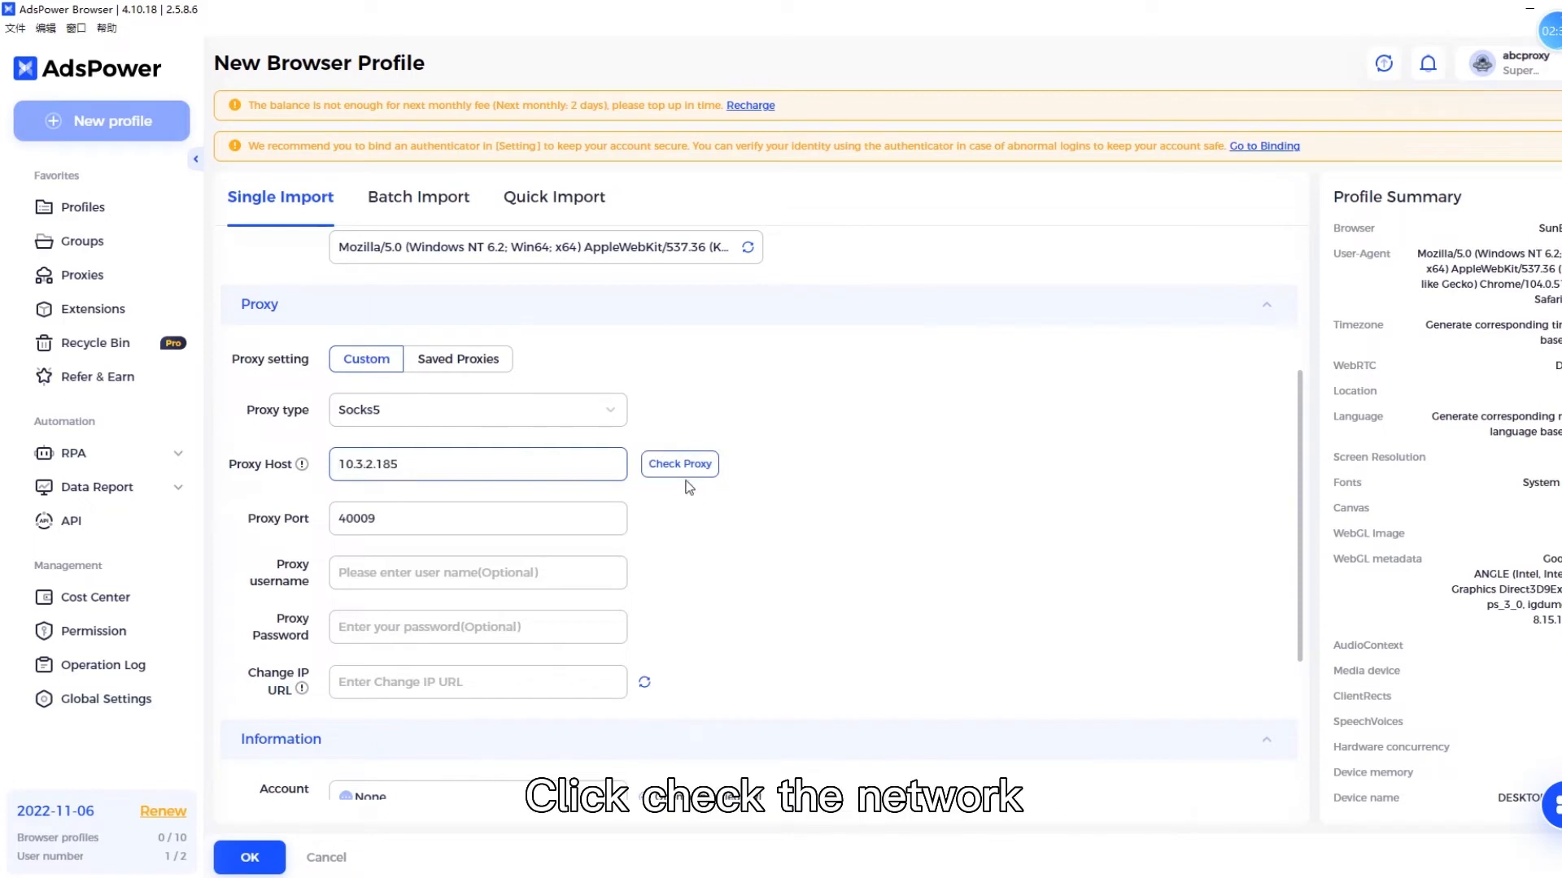
left_click(679, 465)
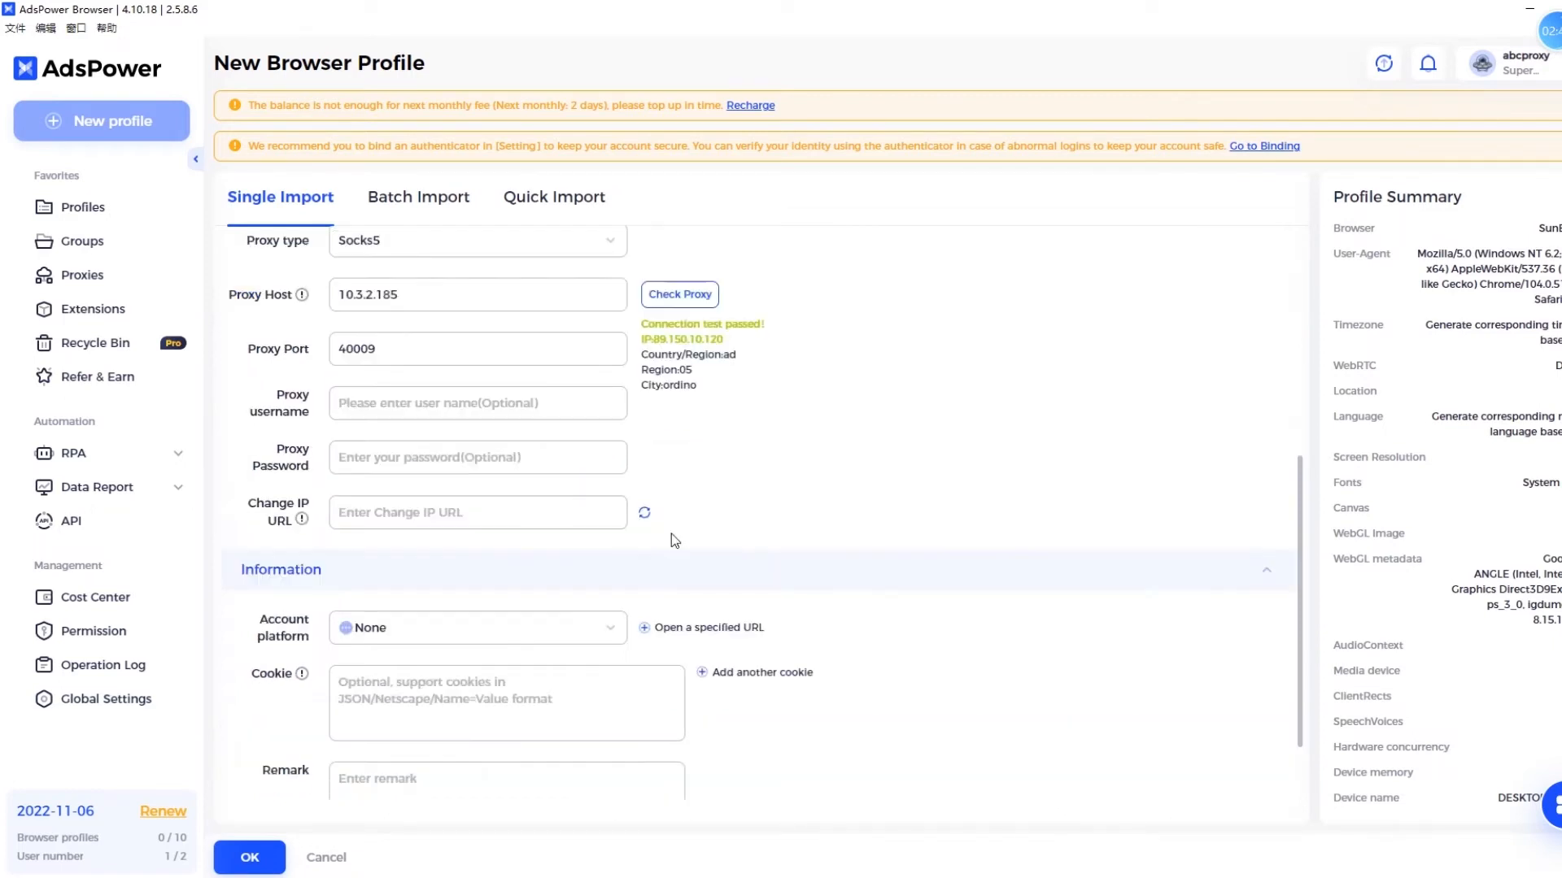
scroll("down", 3)
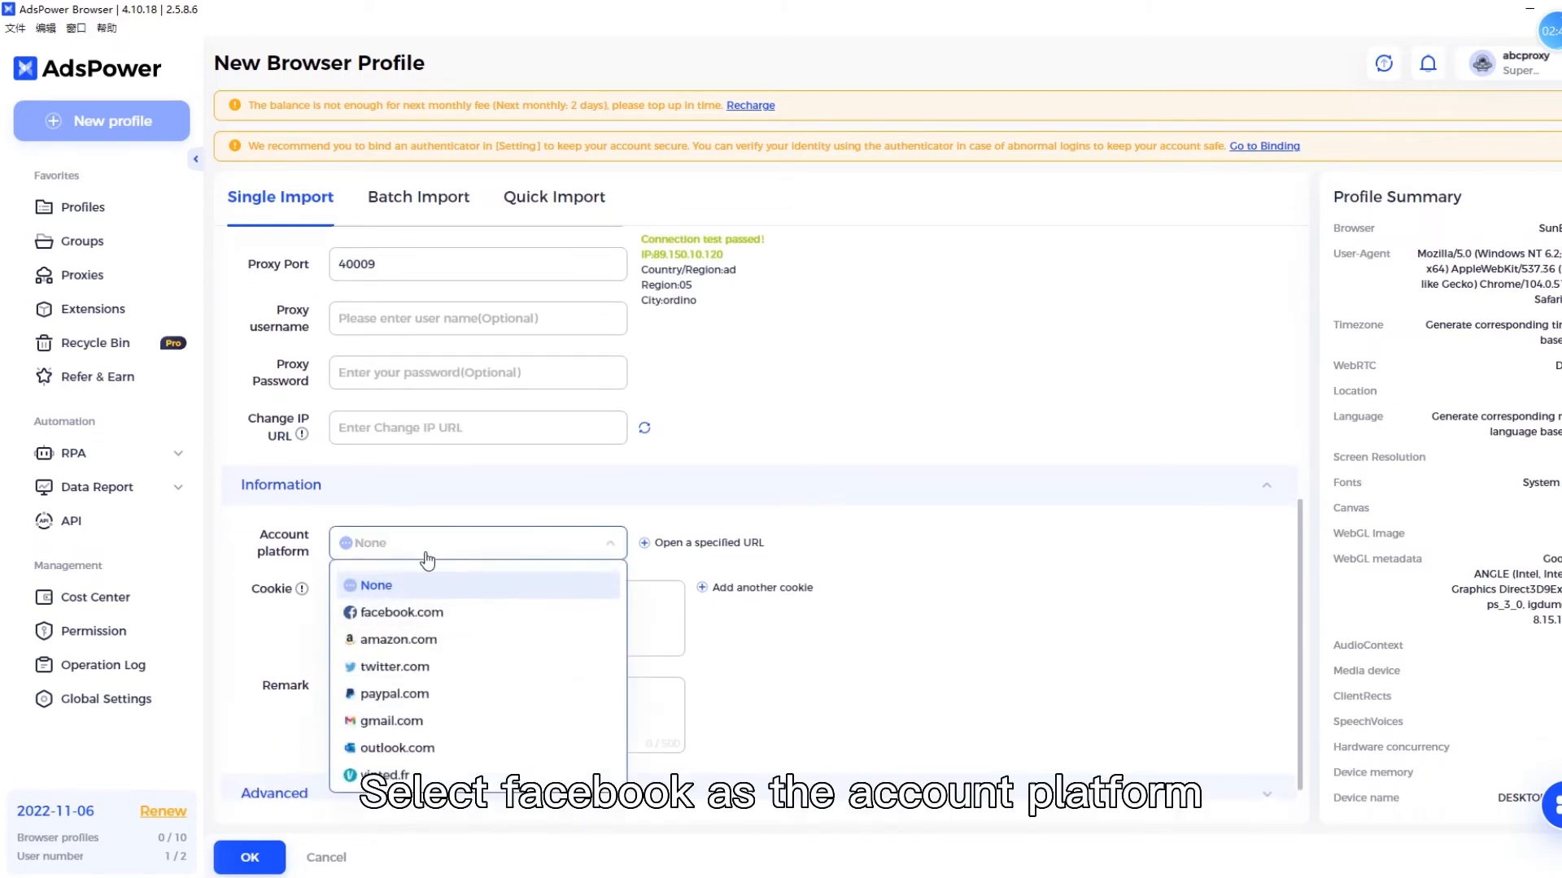
Set the account platform to facebook.com and save the ABC profile with OK.
left_click(400, 613)
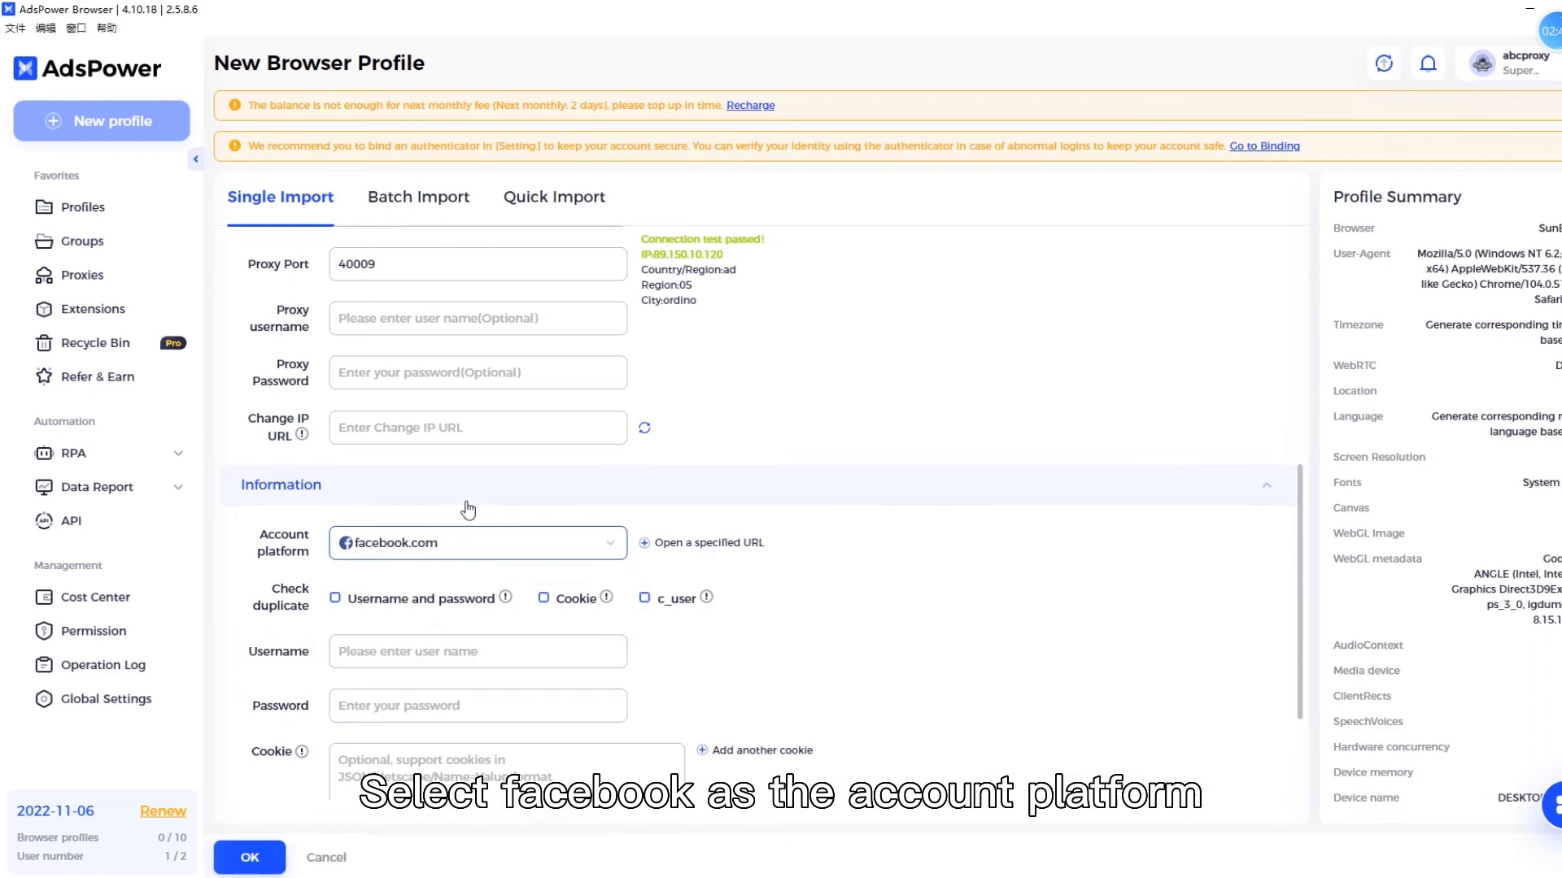
scroll("down", 3)
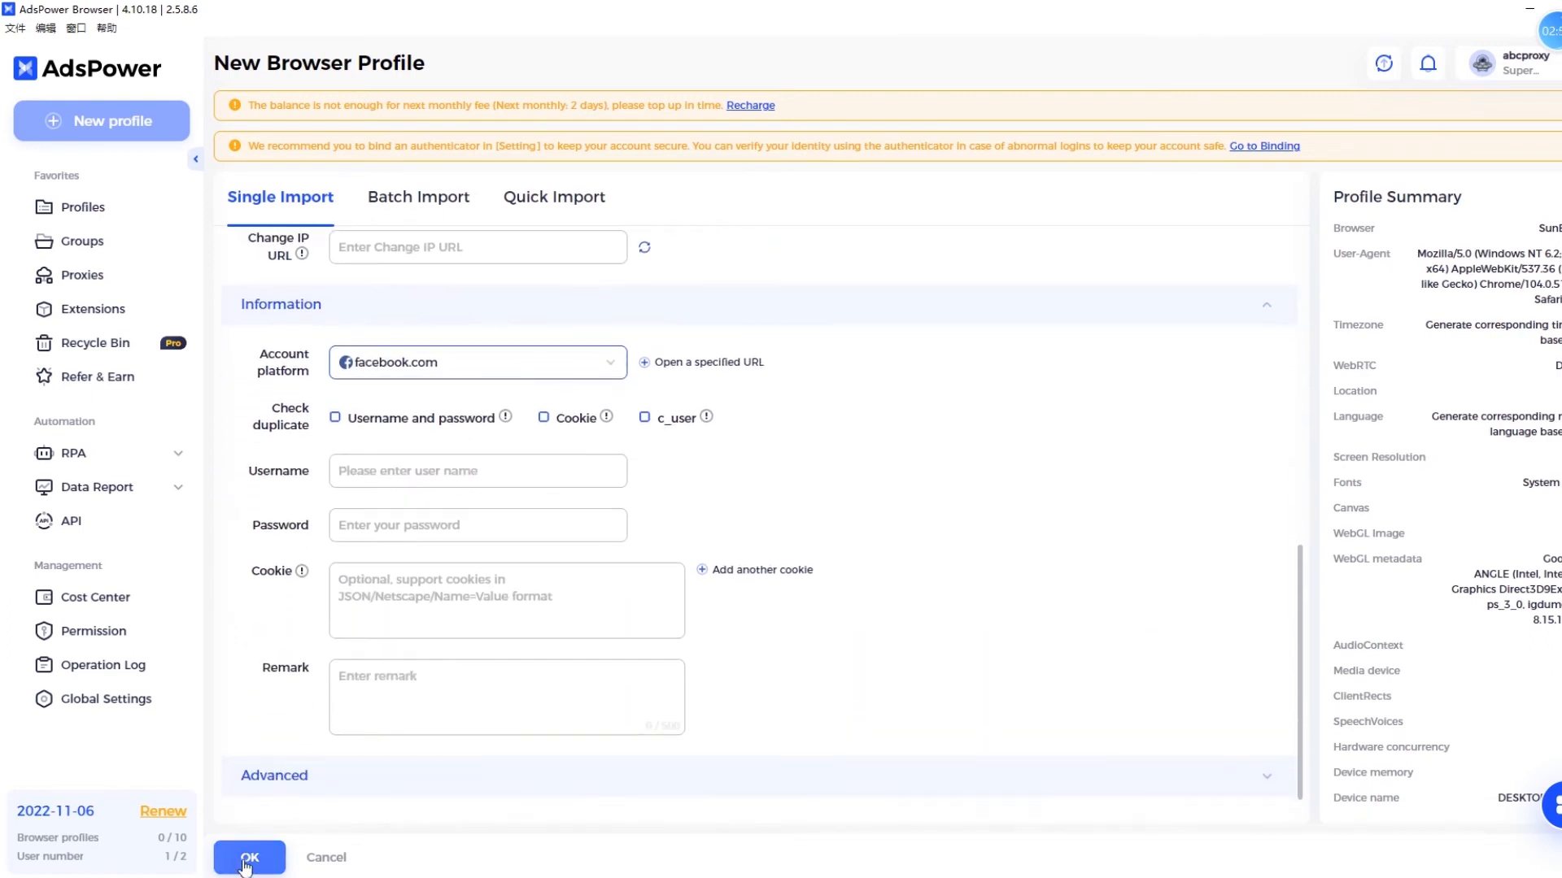
left_click(248, 858)
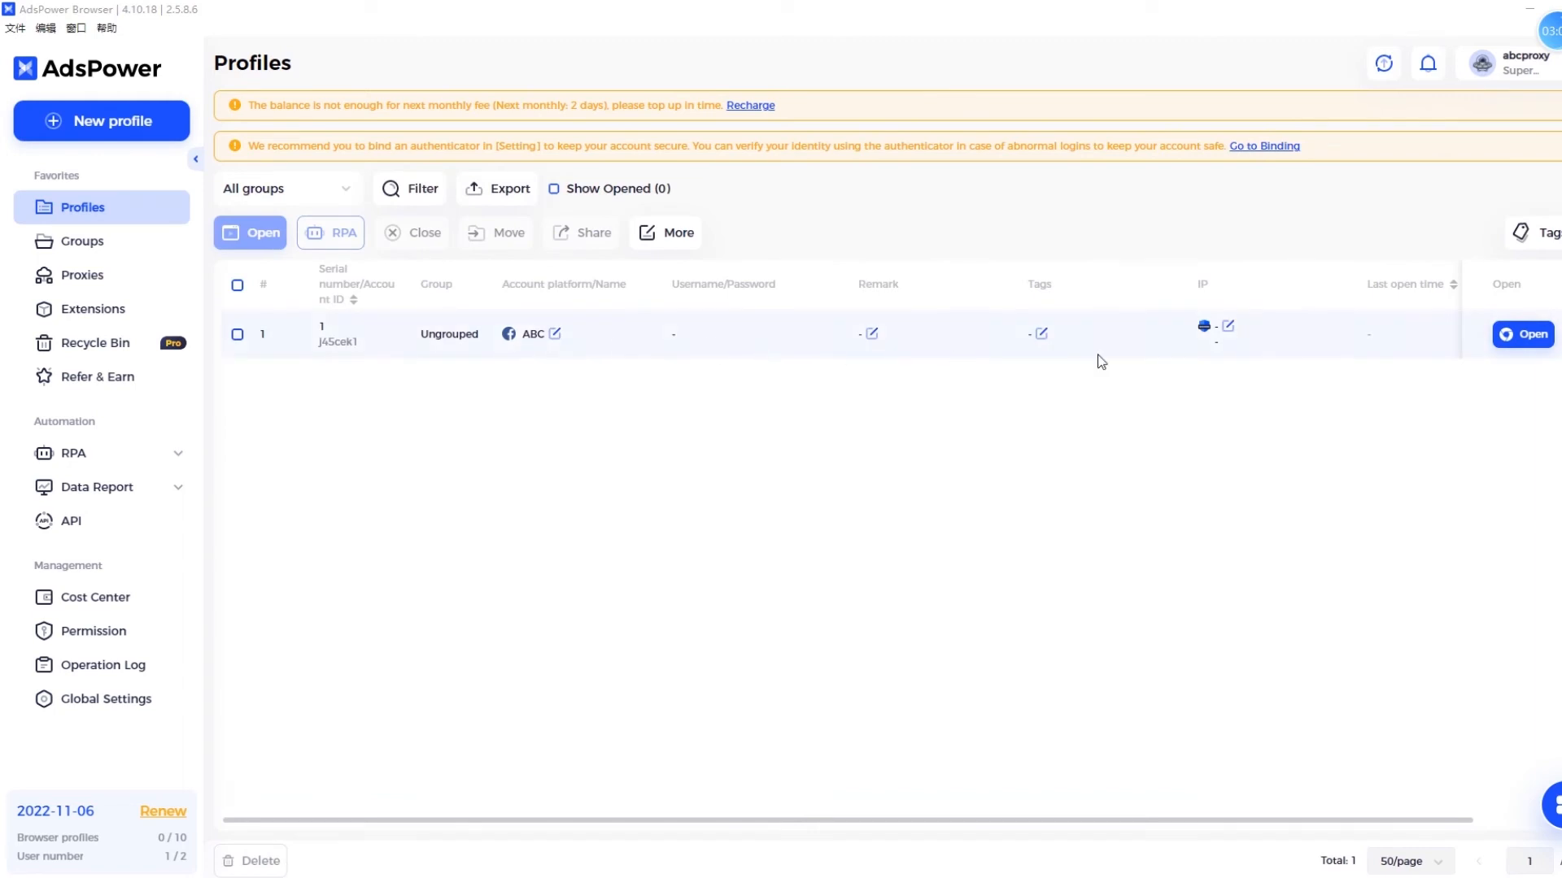
Launch the ABC profile from its row in the Profiles list.
left_click(1523, 333)
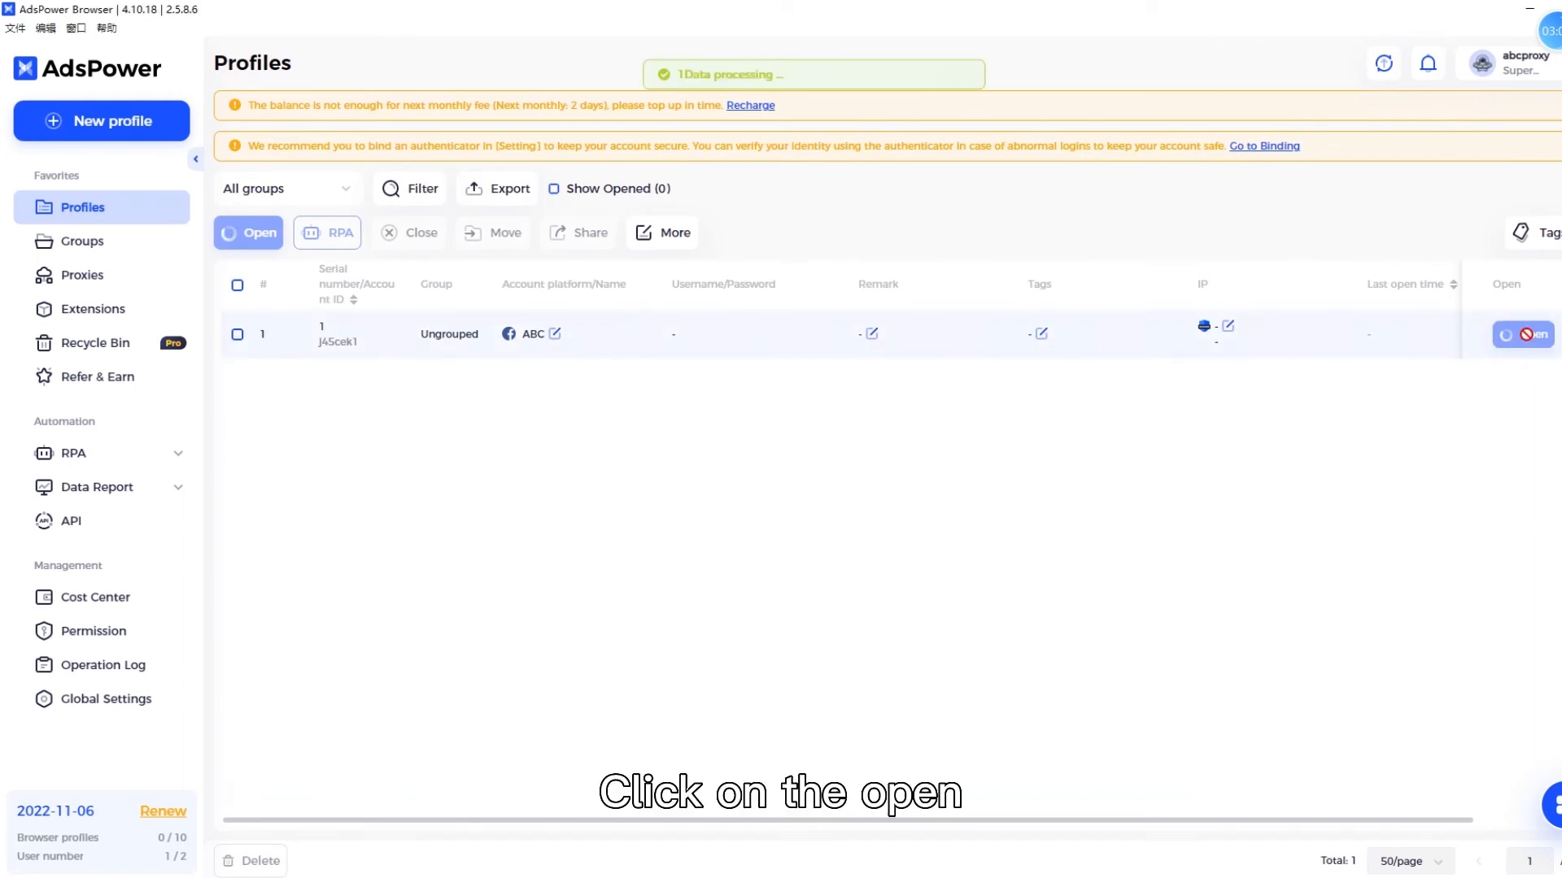
left_click(1528, 334)
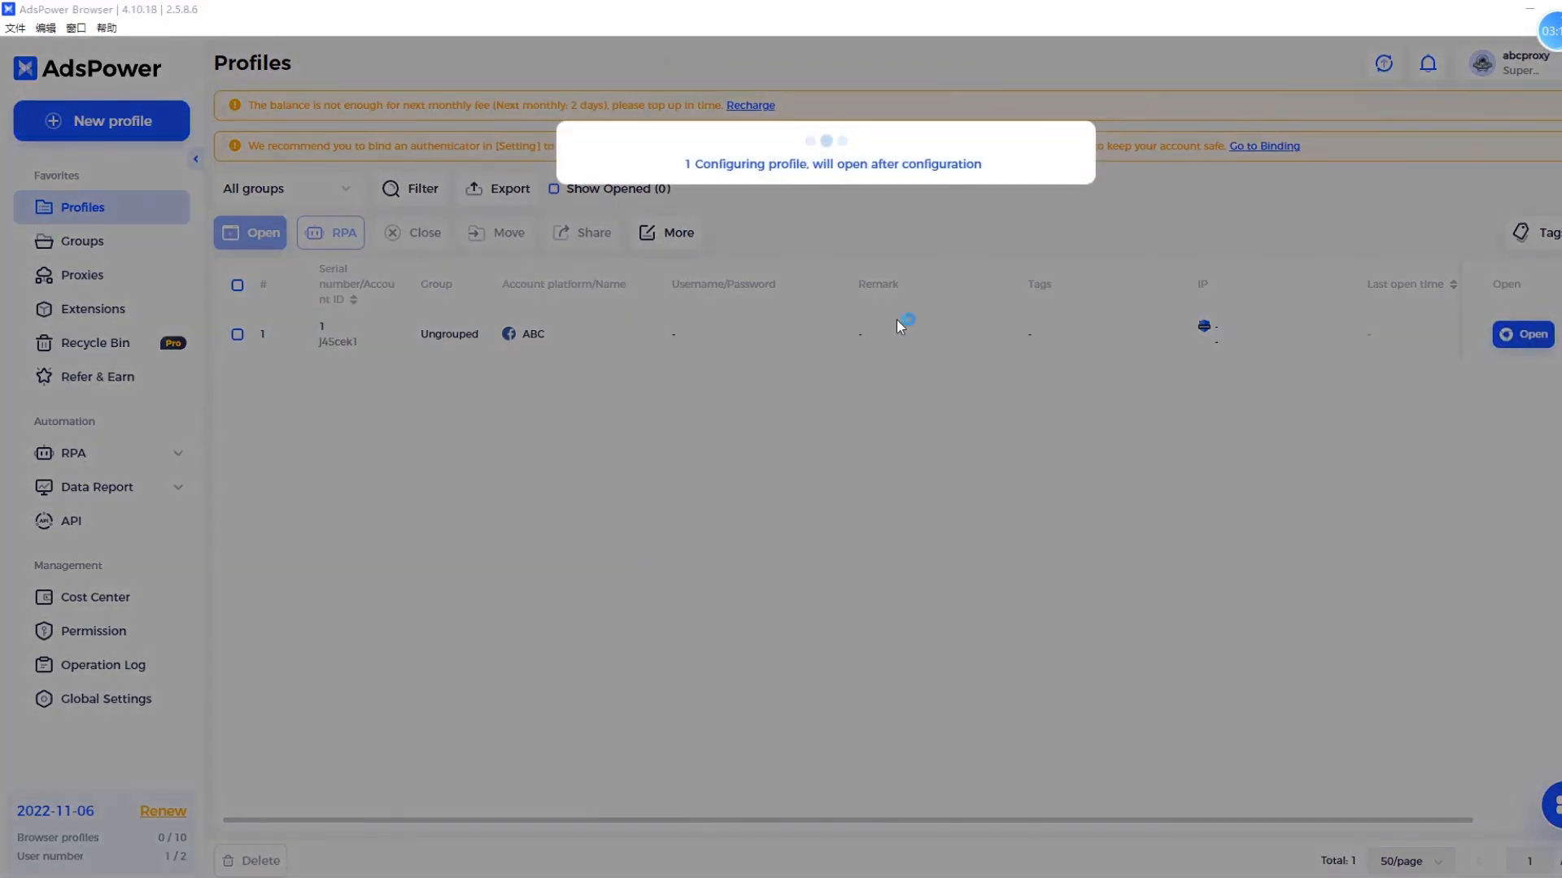